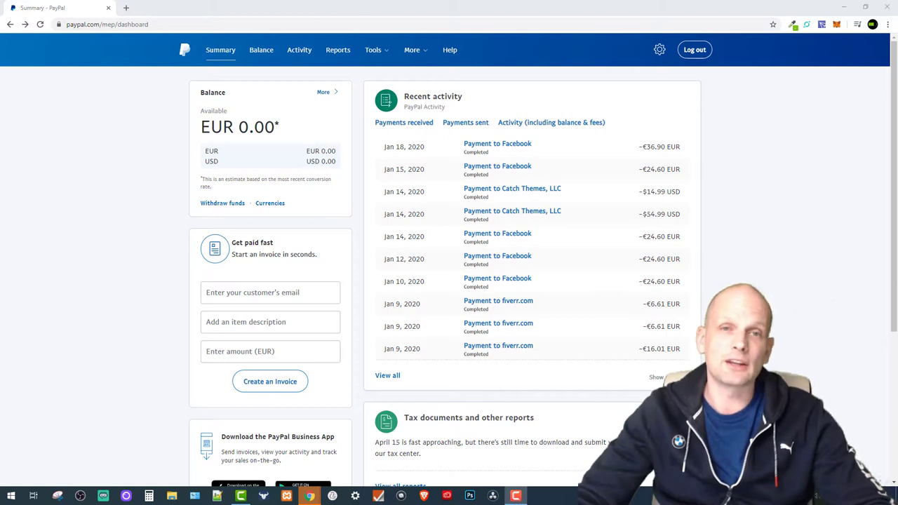
{"action": "left_click", "coordinate": [376, 50]}
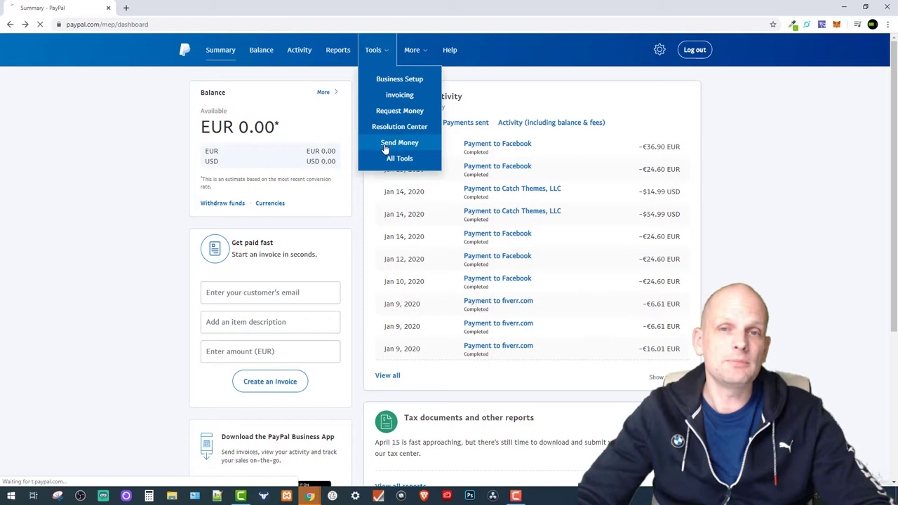
{"action": "left_click", "coordinate": [399, 143]}
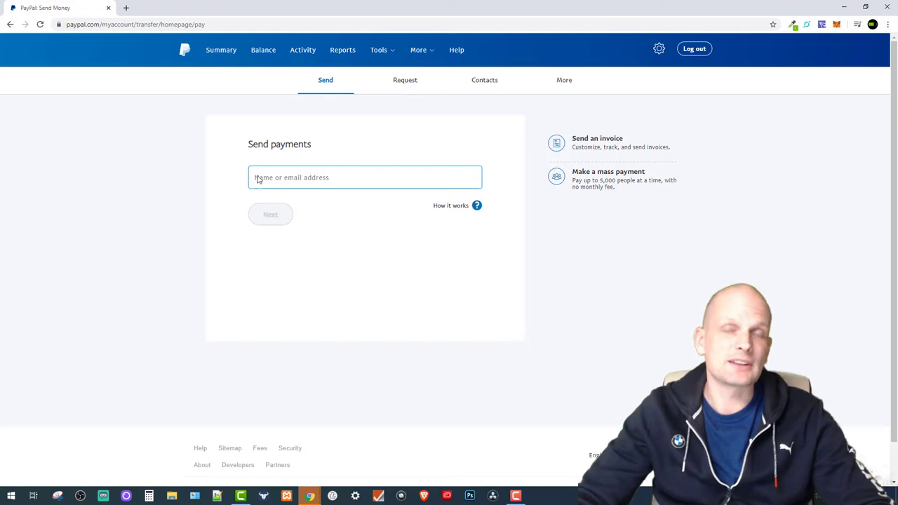
{"action": "mouse_move", "coordinate": [292, 185]}
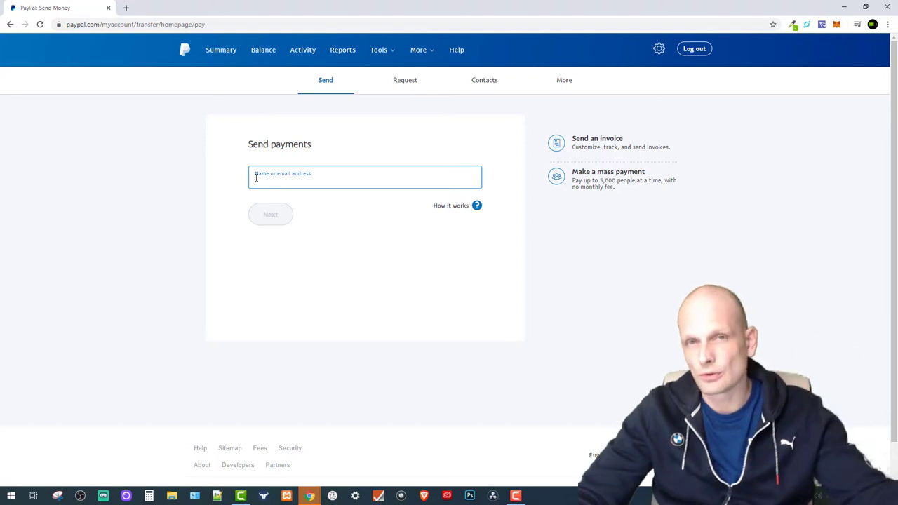
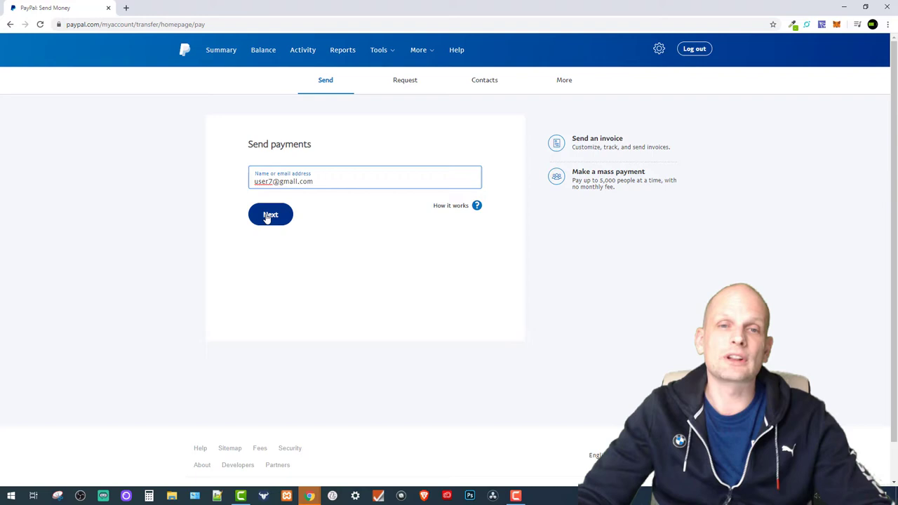
Continue with the recipient, set the receive currency to USD and the amount to 100.00
{"action": "left_click", "coordinate": [269, 213]}
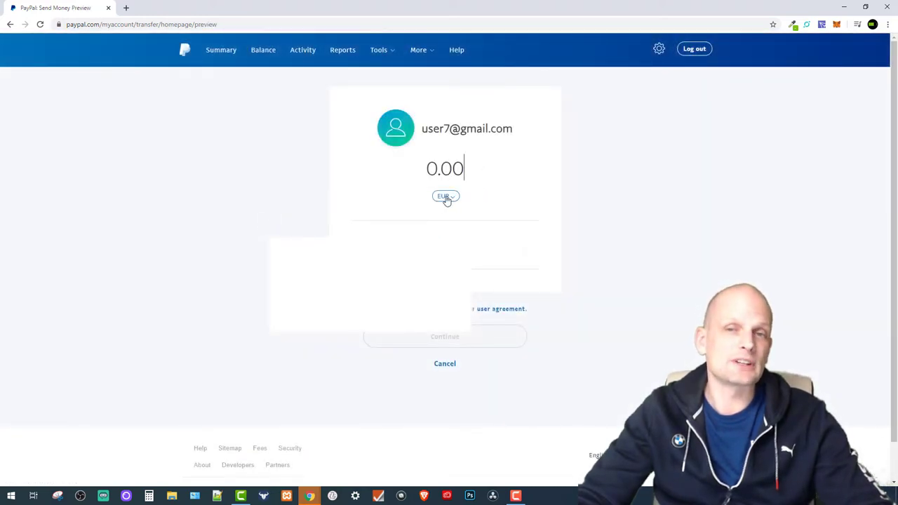
{"action": "left_click", "coordinate": [445, 196]}
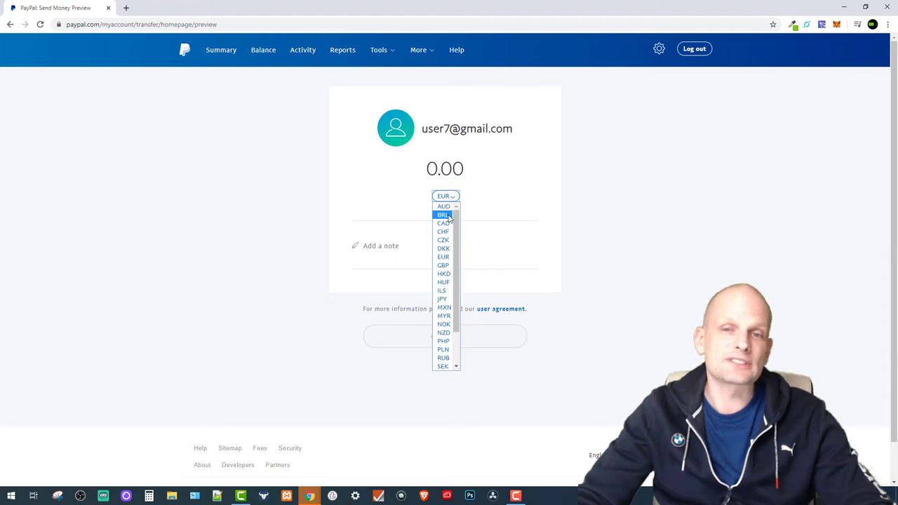
{"action": "mouse_move", "coordinate": [443, 299]}
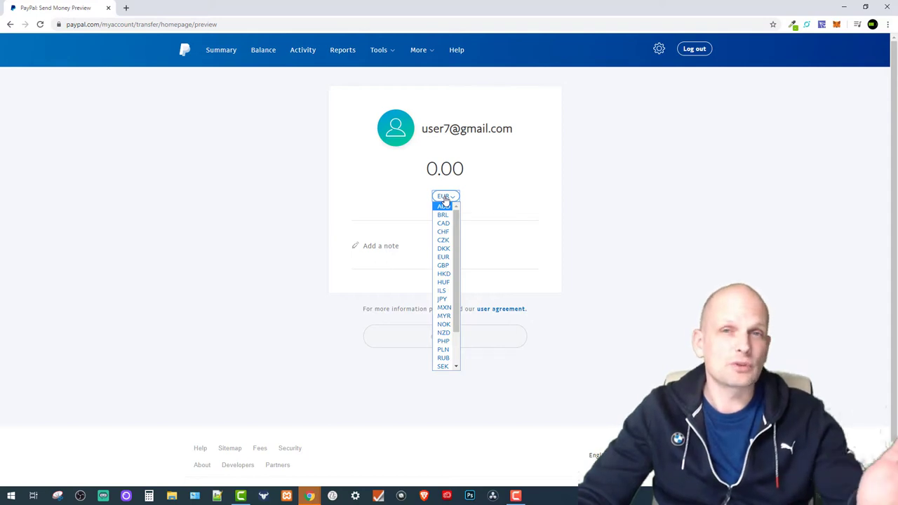
{"action": "scroll", "scroll_direction": "down", "scroll_amount": 3}
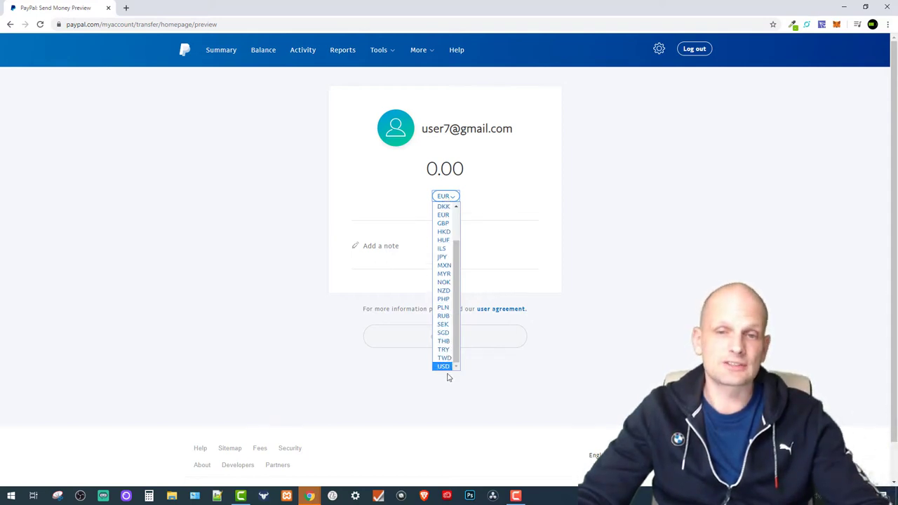
{"action": "left_click", "coordinate": [444, 365]}
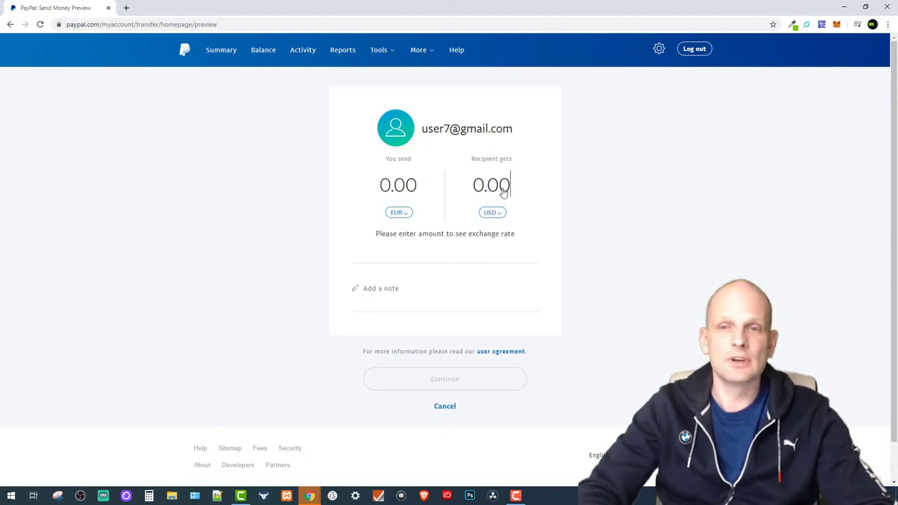
{"action": "type", "text": "1"}
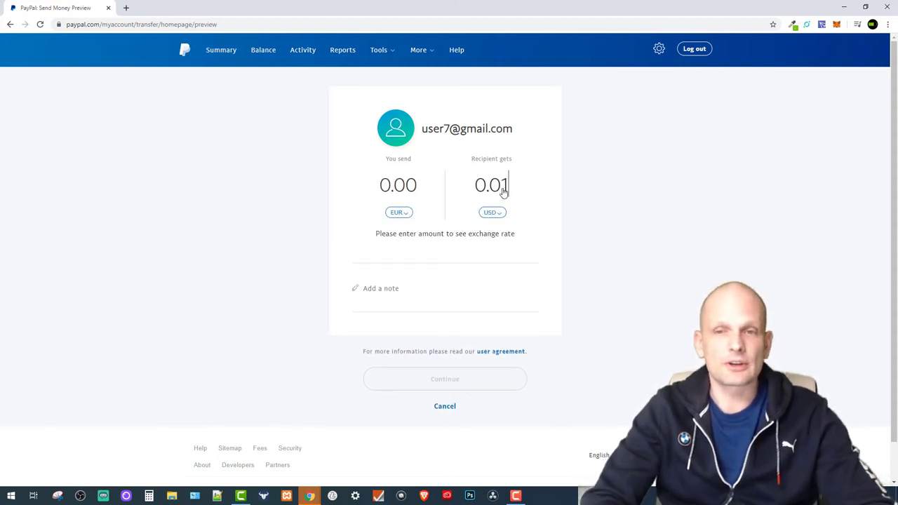
{"action": "type", "text": "100.00"}
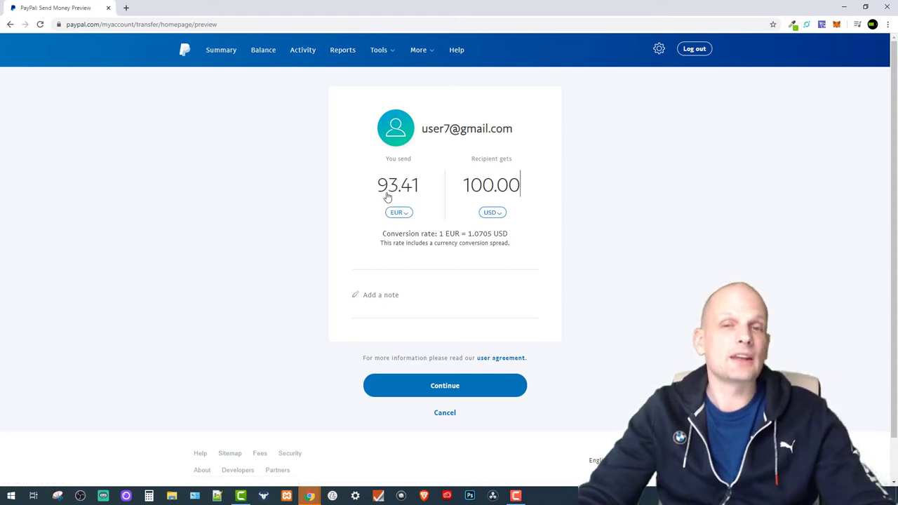
{"action": "mouse_move", "coordinate": [426, 202]}
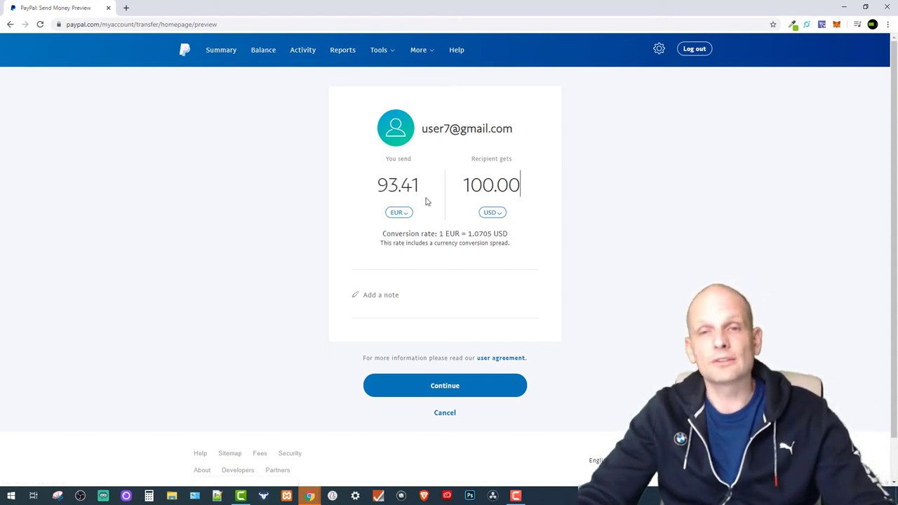
{"action": "mouse_move", "coordinate": [445, 384]}
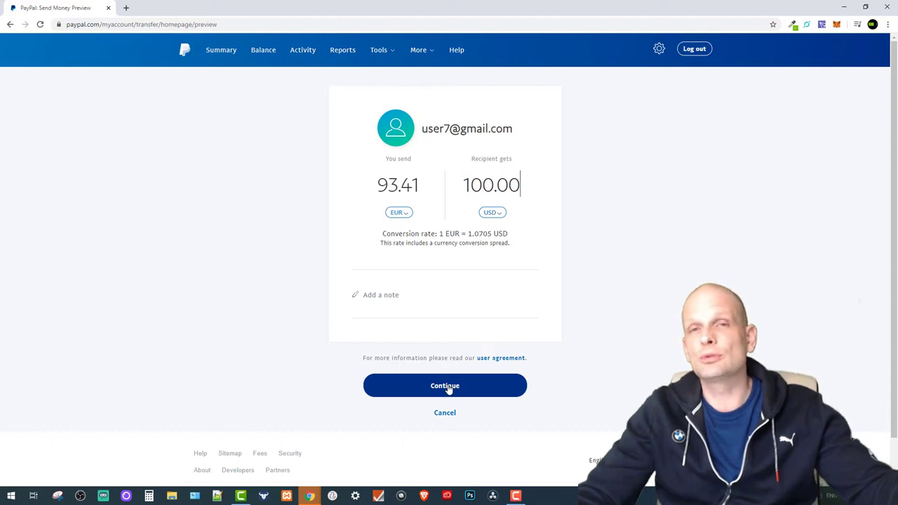
Continue past the preview, view the EUR and USD balances, then return to the account summary
{"action": "left_click", "coordinate": [445, 384]}
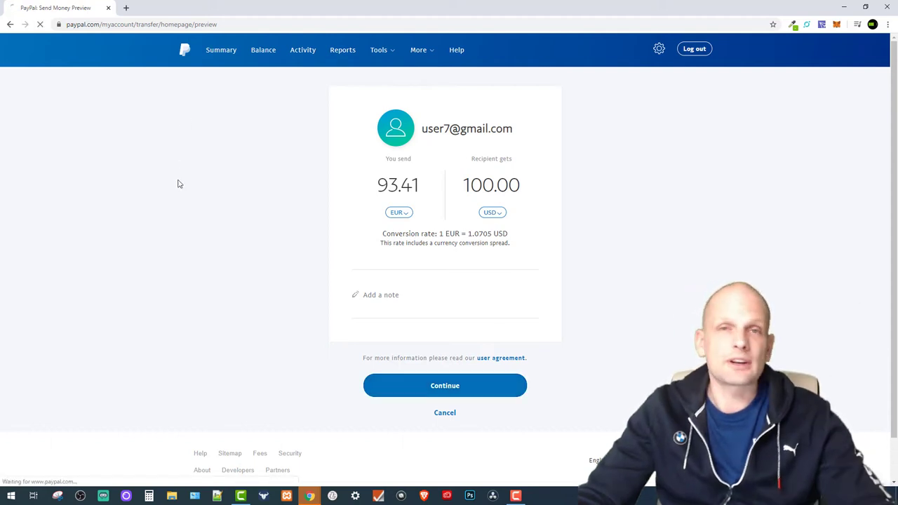
{"action": "left_click", "coordinate": [445, 384]}
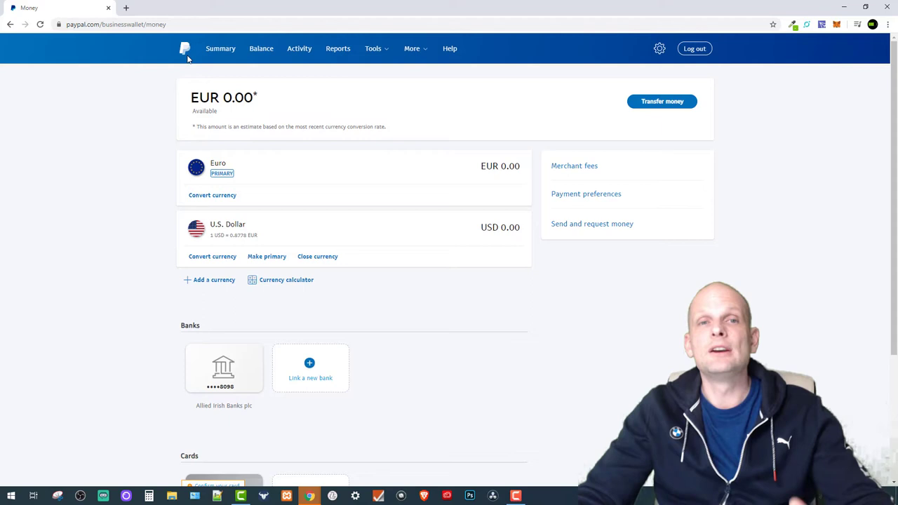
{"action": "left_click", "coordinate": [186, 48]}
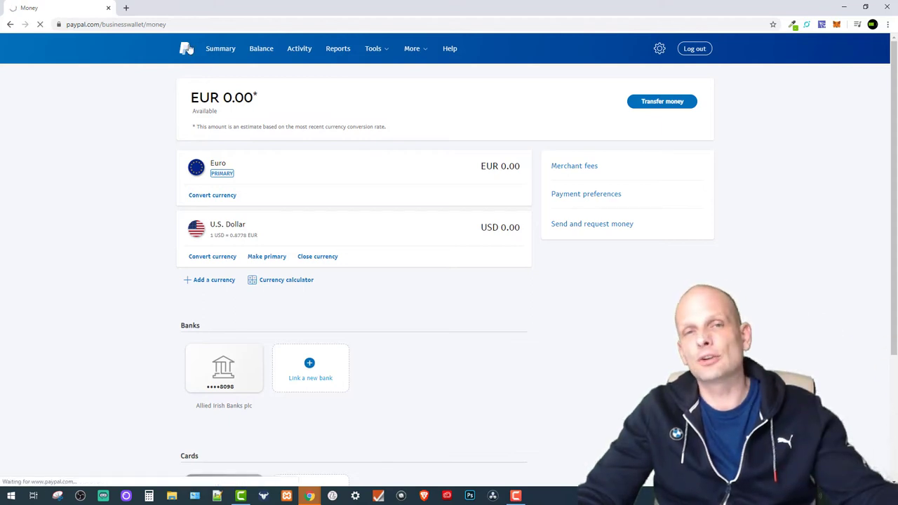
{"action": "left_click", "coordinate": [220, 48]}
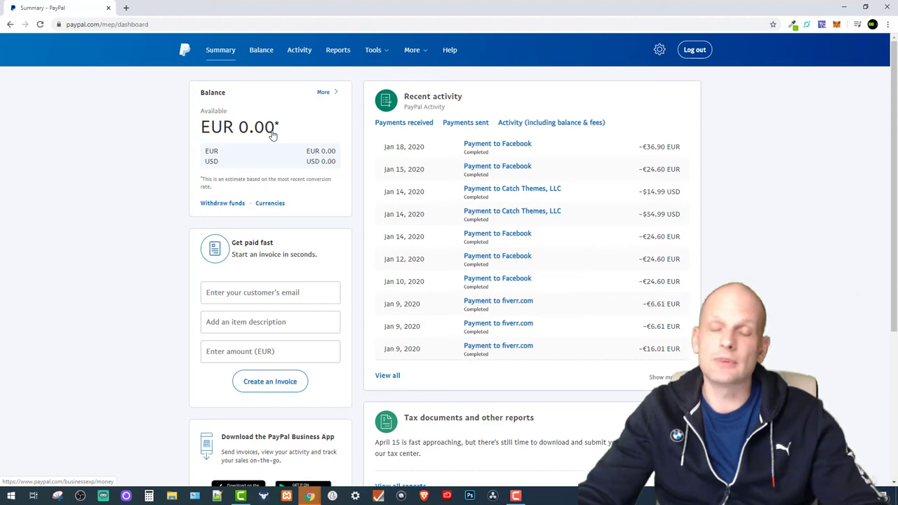
{"action": "mouse_move", "coordinate": [334, 147]}
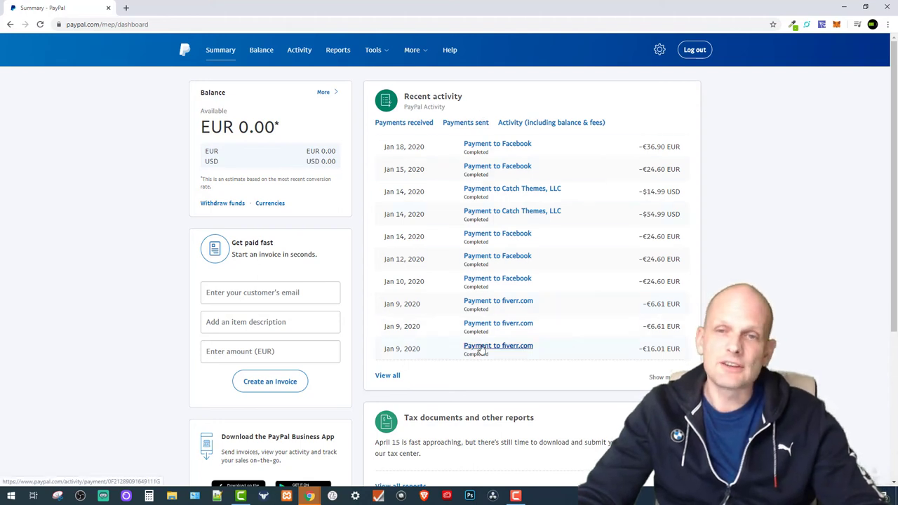
{"action": "mouse_move", "coordinate": [499, 180]}
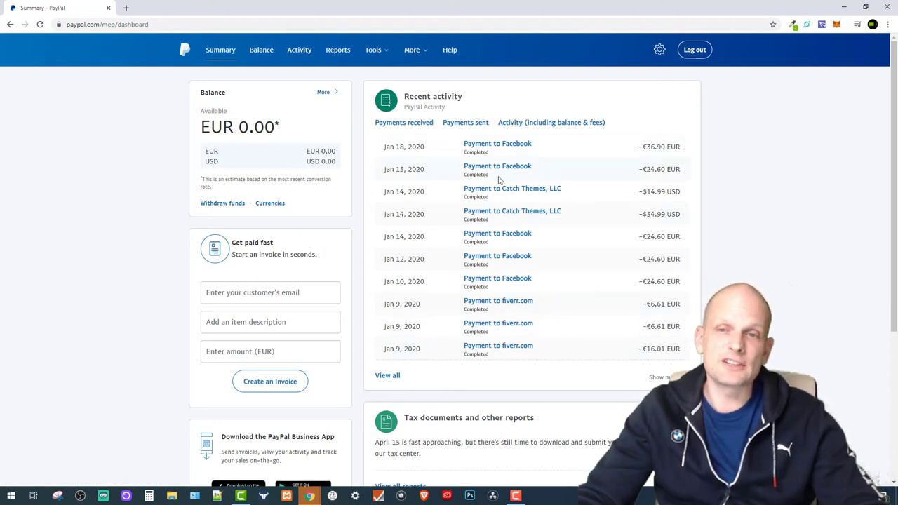
{"action": "mouse_move", "coordinate": [512, 210]}
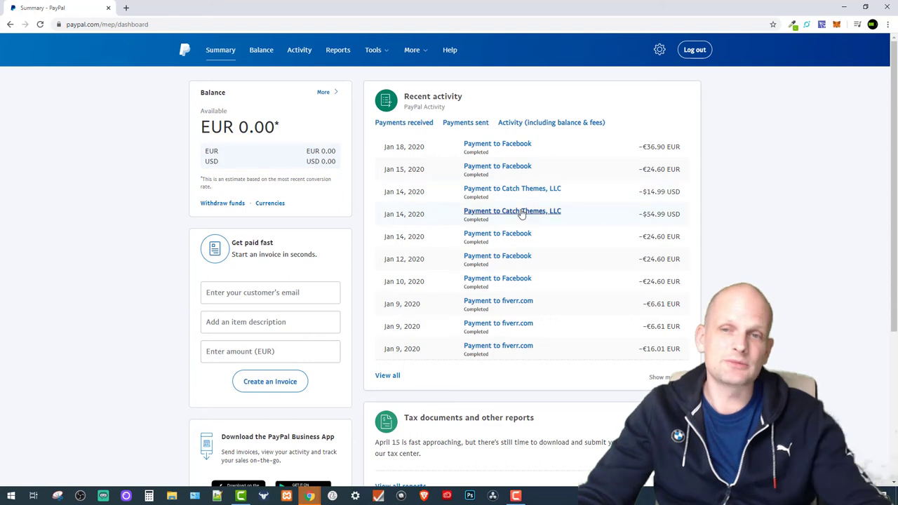
{"action": "mouse_move", "coordinate": [200, 39]}
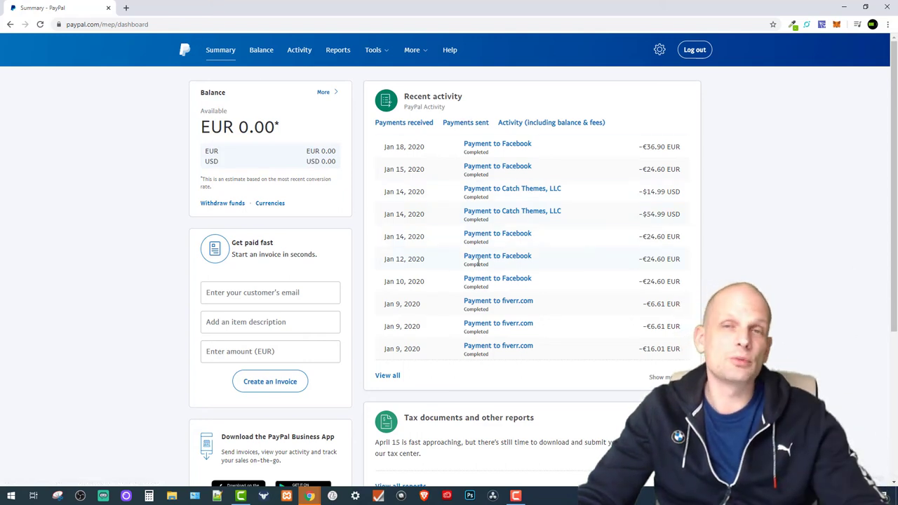
{"action": "mouse_move", "coordinate": [496, 255]}
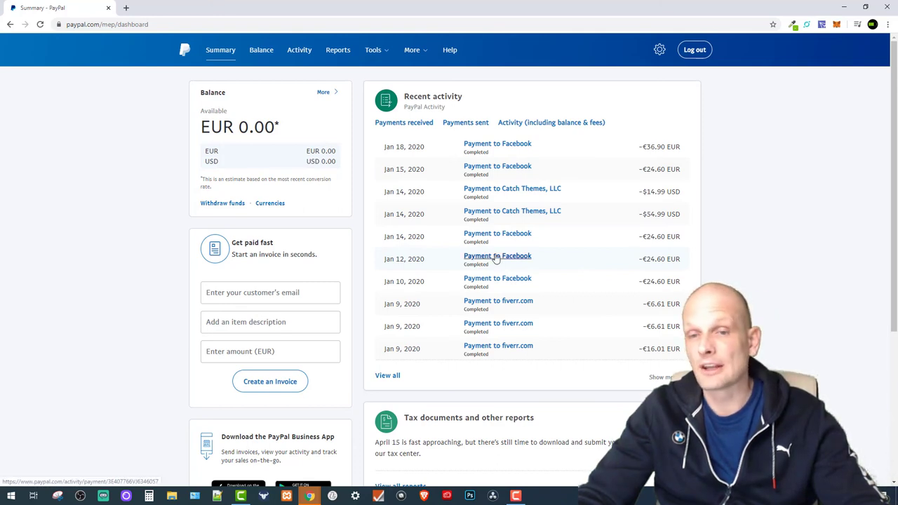